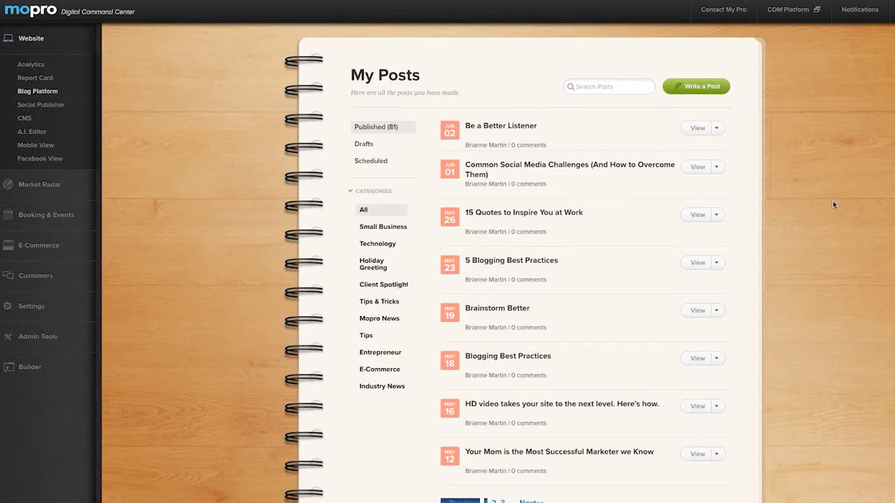
mouse_move(799, 182)
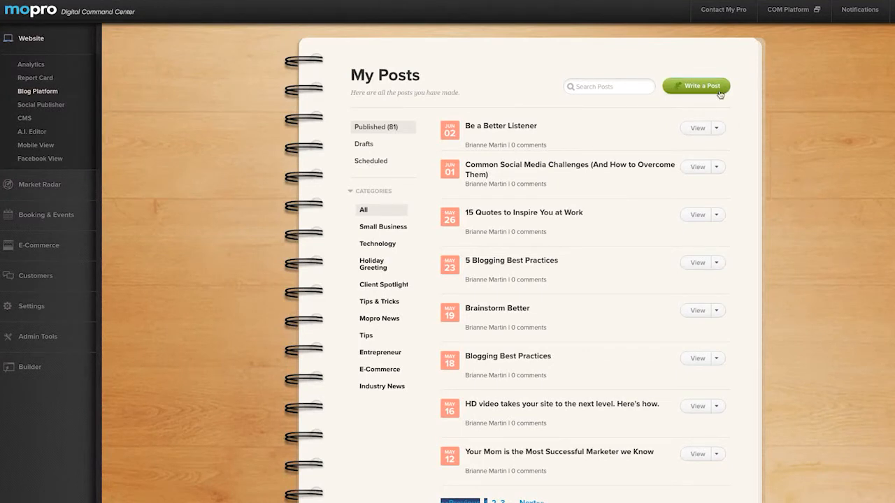
- Start a new blog post titled 'Wardrobe Essentials for Spring'
click(696, 85)
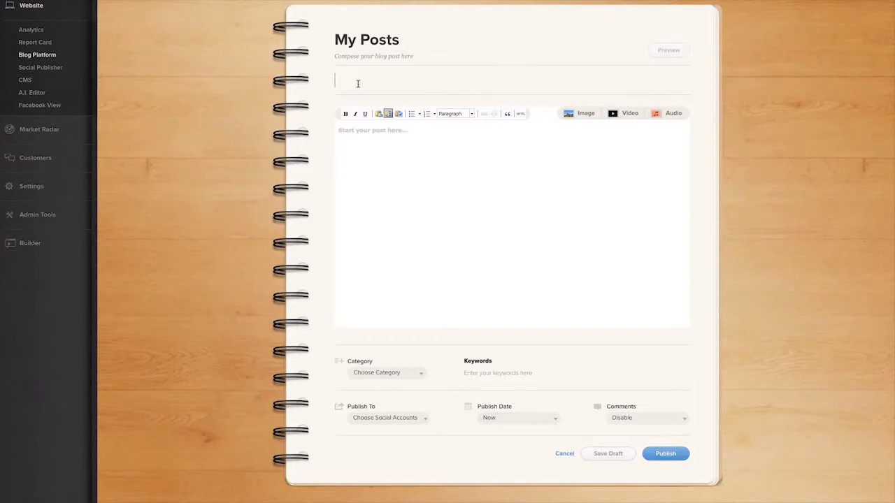
text(Wardrobe Essentials fo)
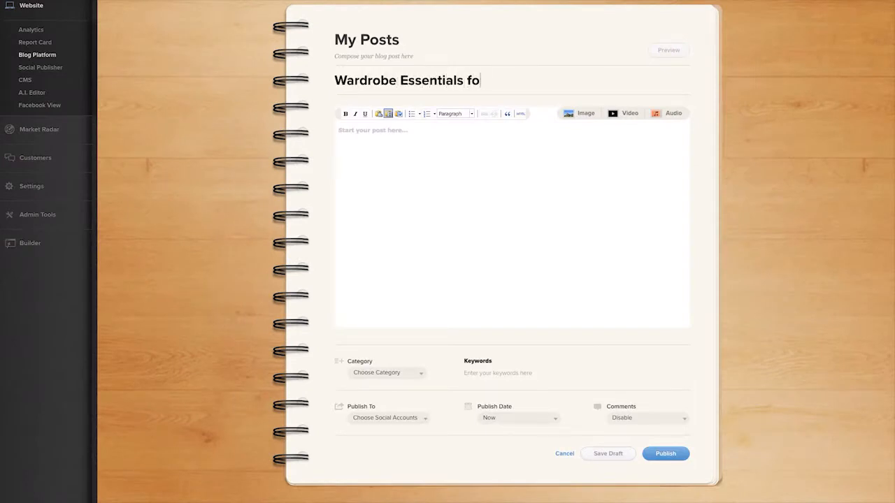
text(r Spring)
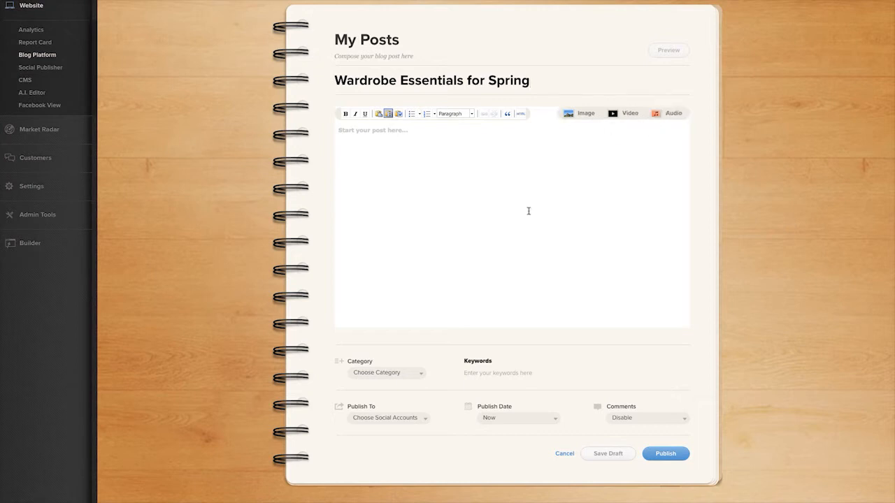
- Select a post category and add the keywords 'shopping' and 'tips'
click(386, 372)
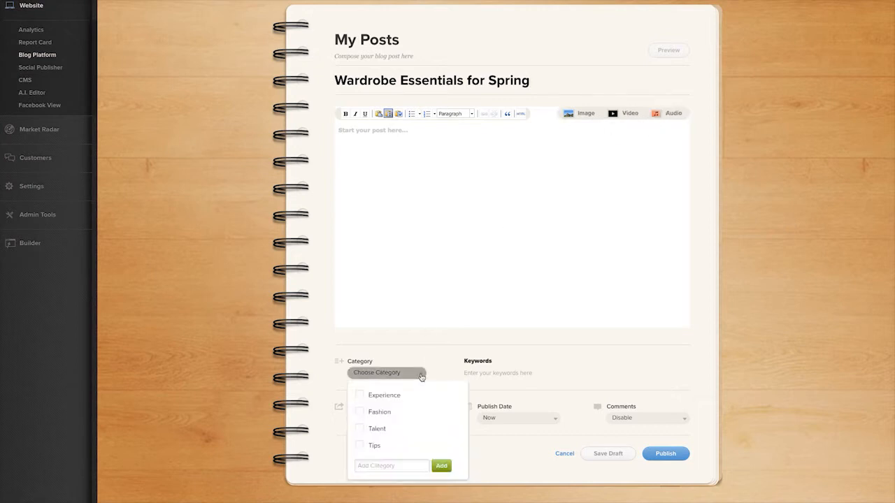
click(360, 446)
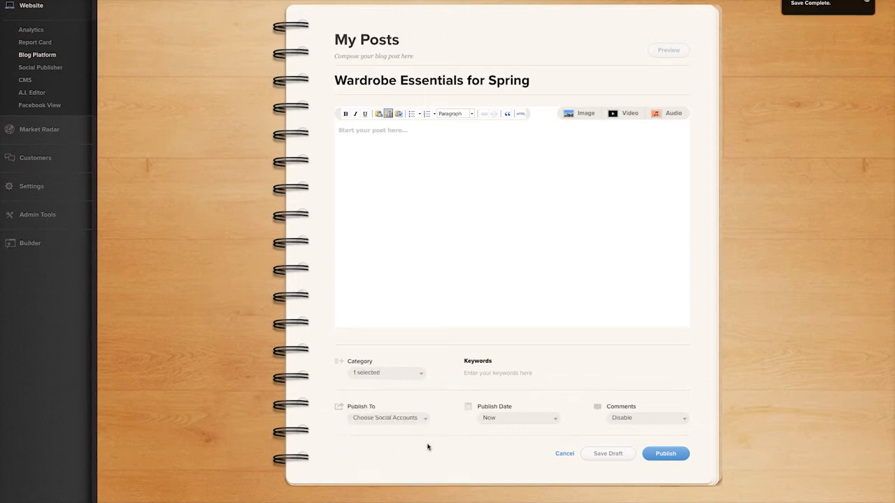
click(496, 373)
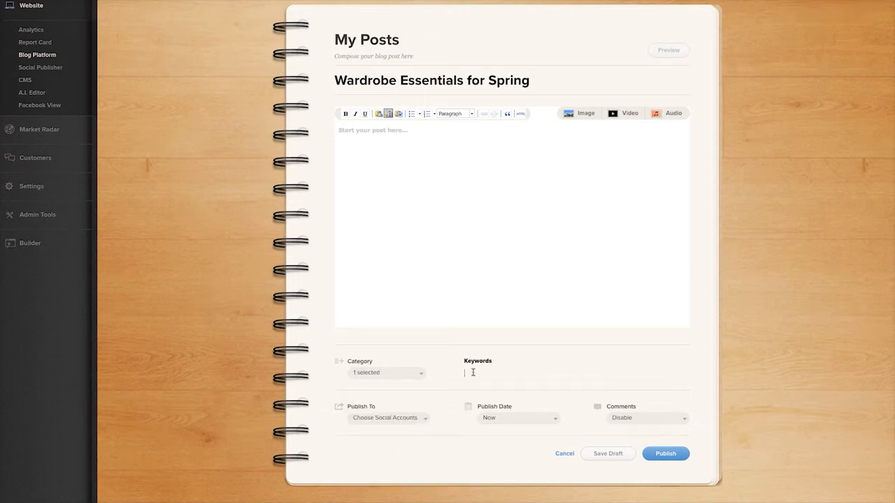
text(shopping)
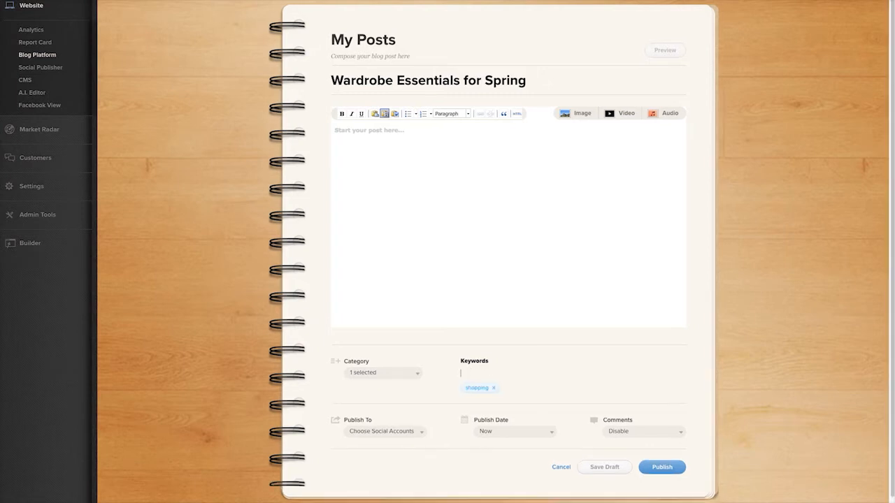
text(tips)
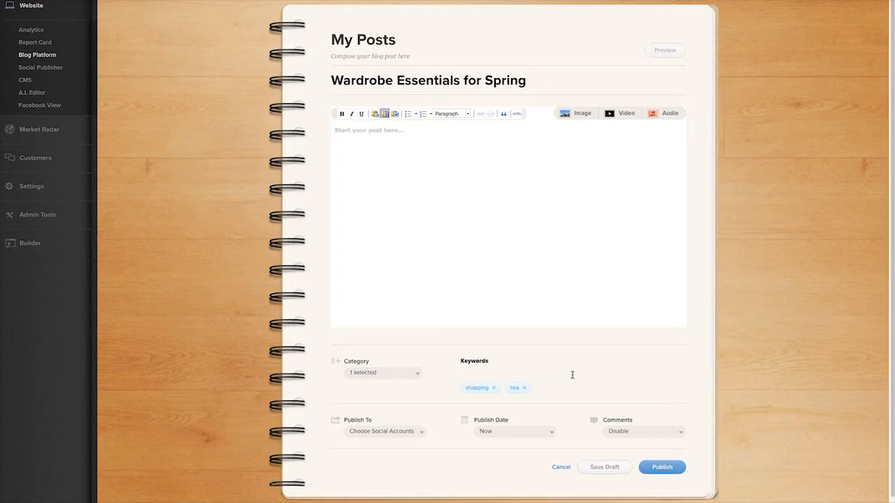
- Choose Facebook as the social account under Publish To
scroll(down, 3)
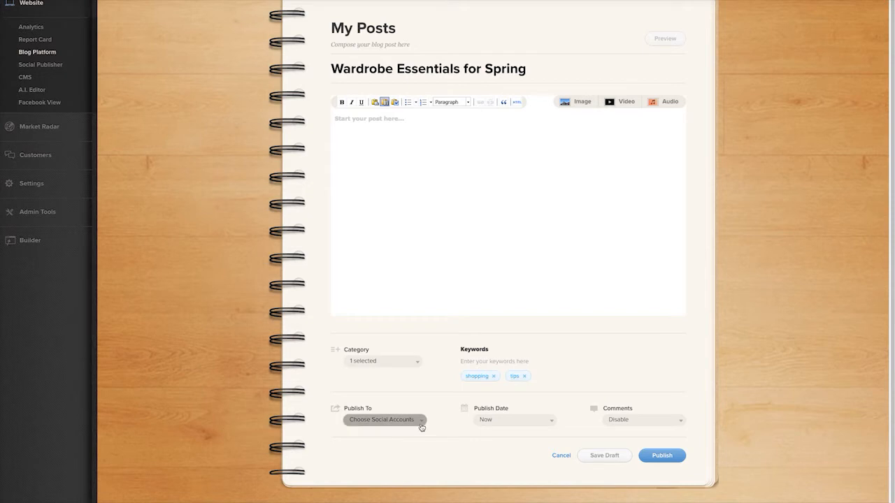
click(383, 420)
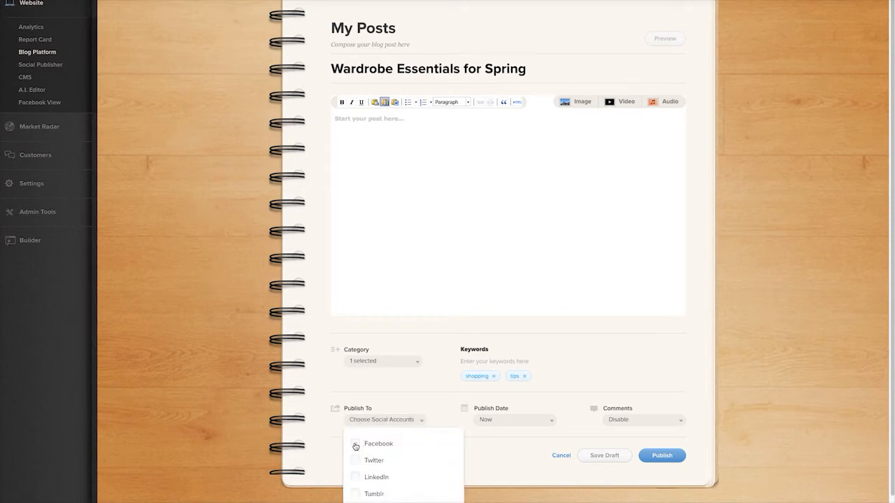
click(378, 444)
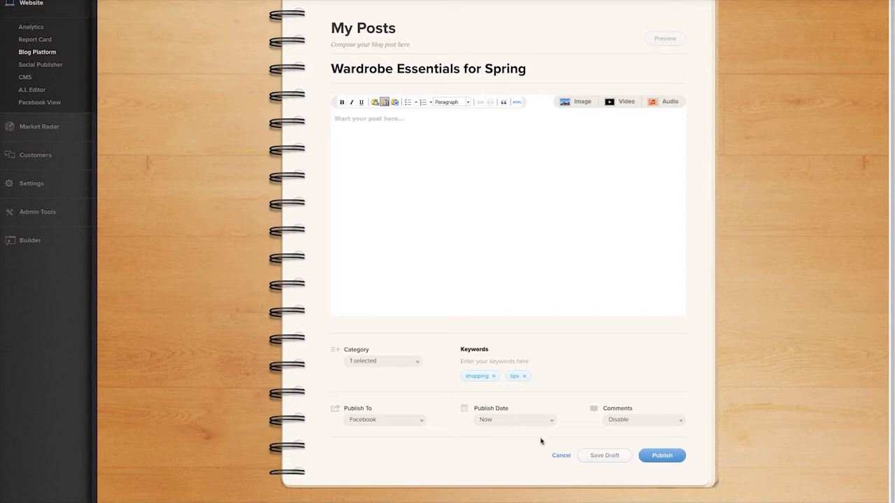
- Schedule the post with a chosen publish date and posting time
click(514, 419)
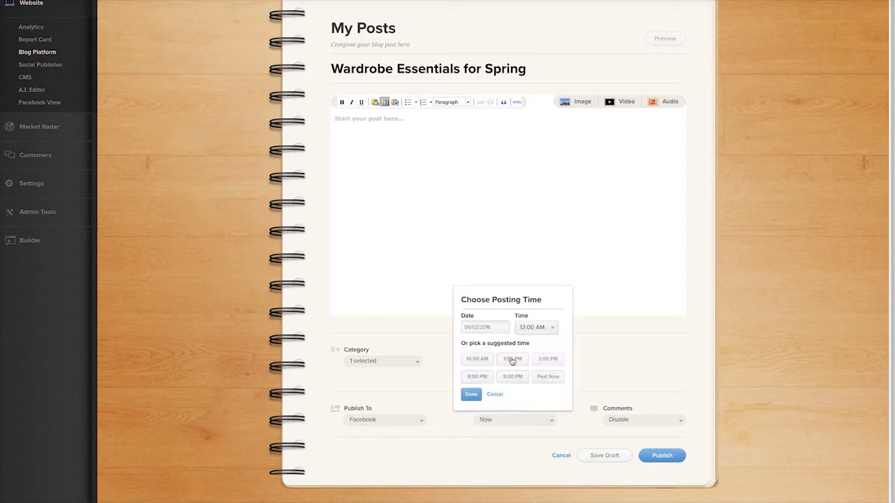
click(536, 327)
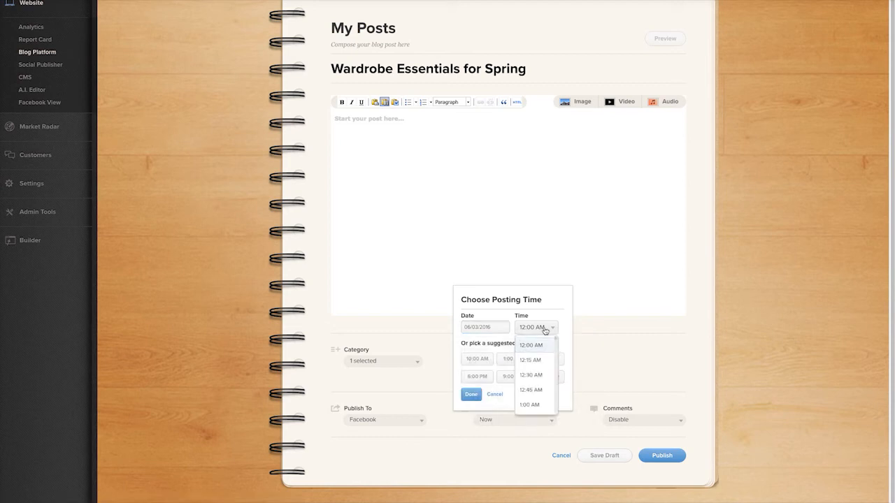
scroll(down, 3)
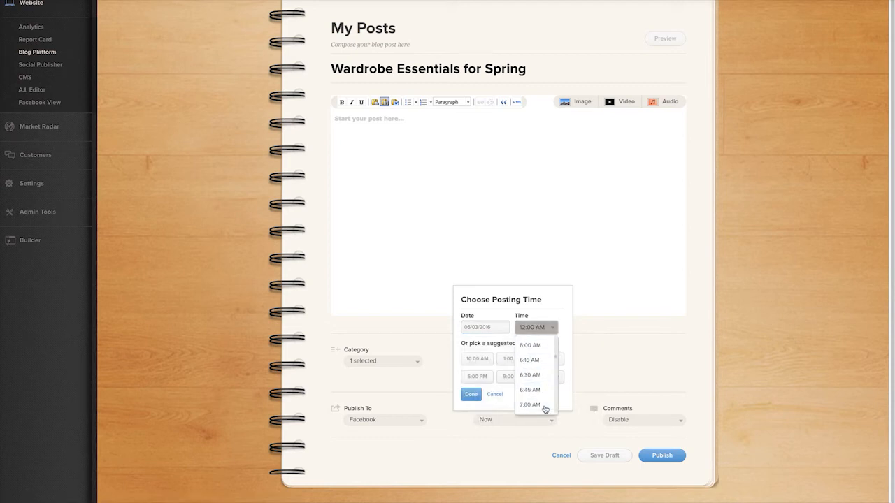
click(529, 405)
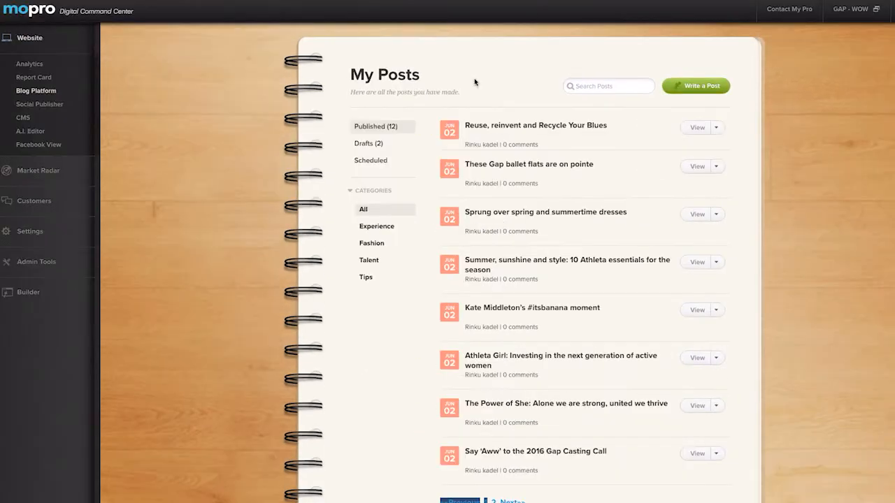
mouse_move(407, 132)
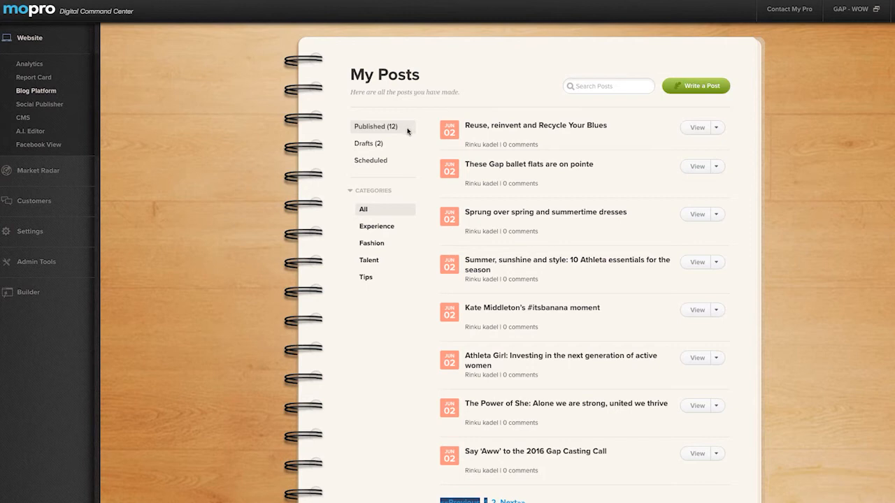
mouse_move(391, 159)
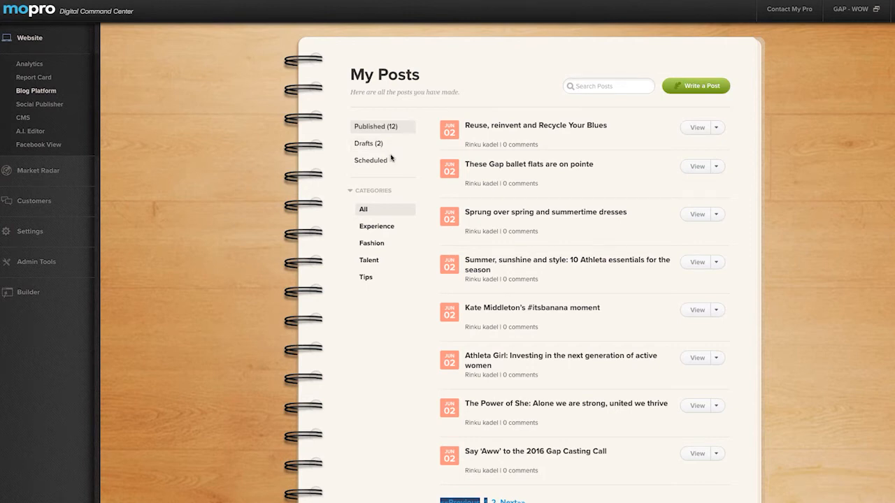
mouse_move(434, 153)
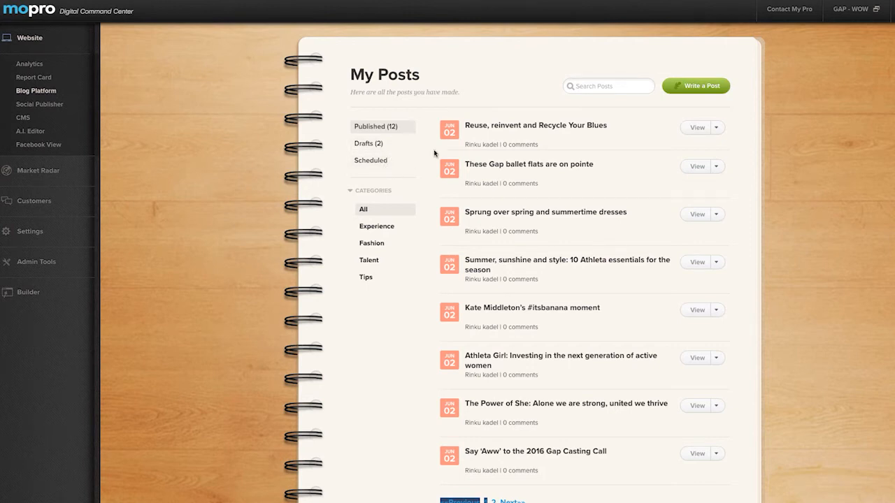
- Show Edit Post and Delete Post for 'Reuse, reinvent and Recycle Your Blues'
click(716, 127)
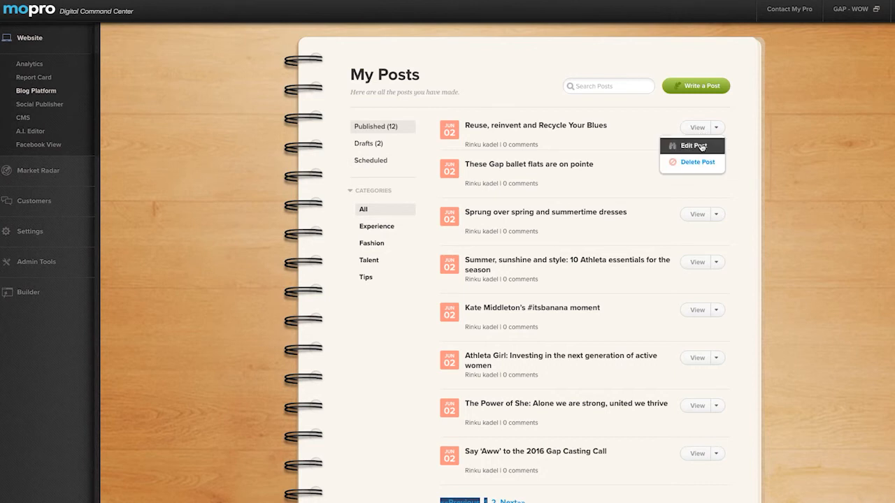
mouse_move(692, 163)
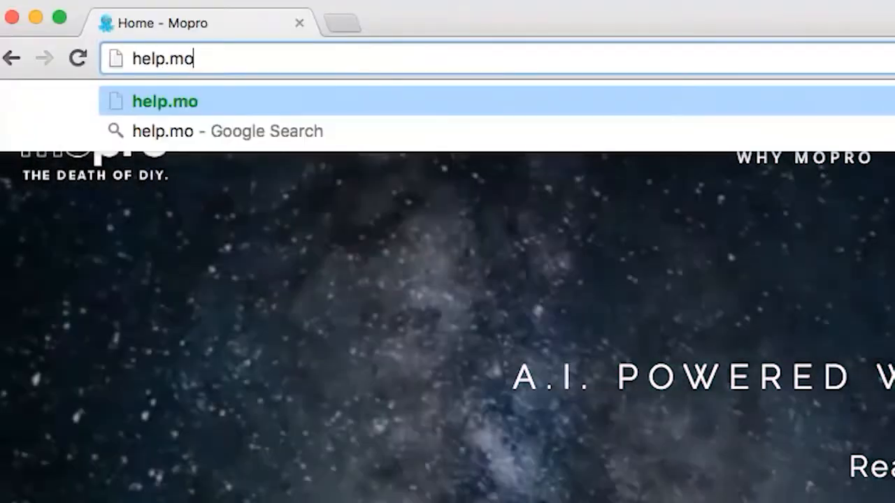
- Finish entering help.mopro.com in the Chrome address bar
text(pro.com)
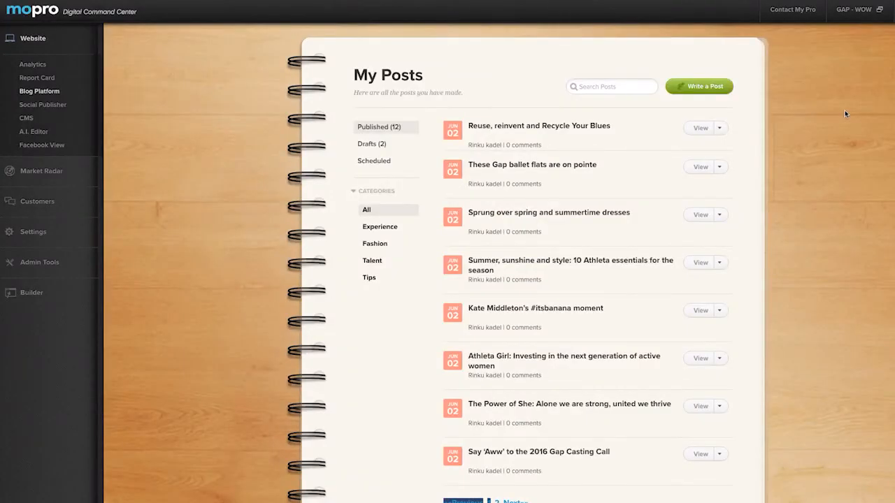
mouse_move(805, 61)
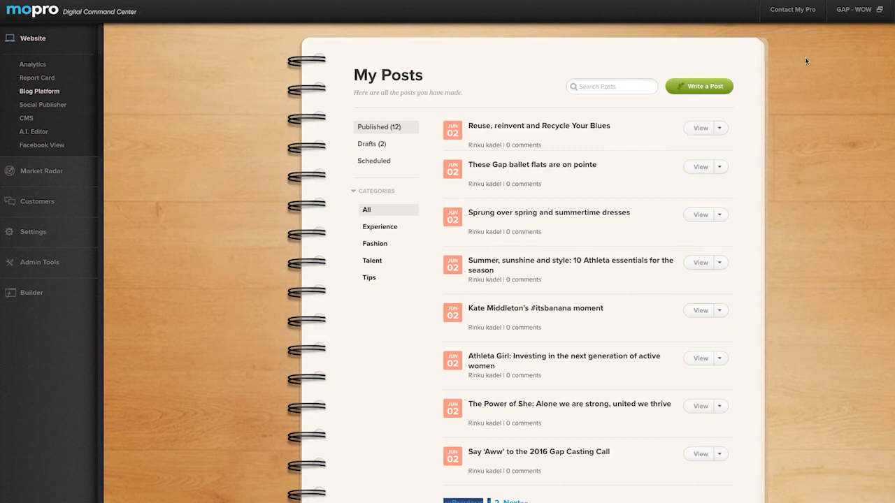